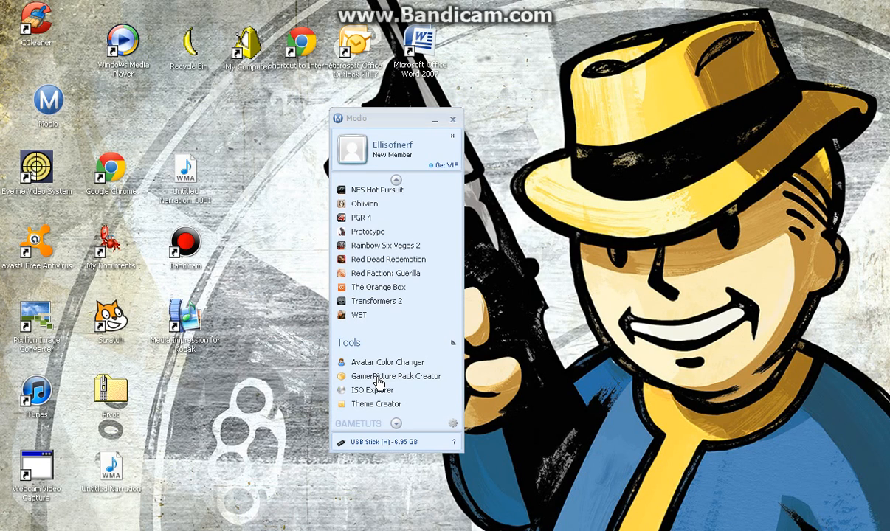
# Step: Open the Gamer Picture Pack Creator and enter 'worms' as the search term
pyautogui.click(396, 377)
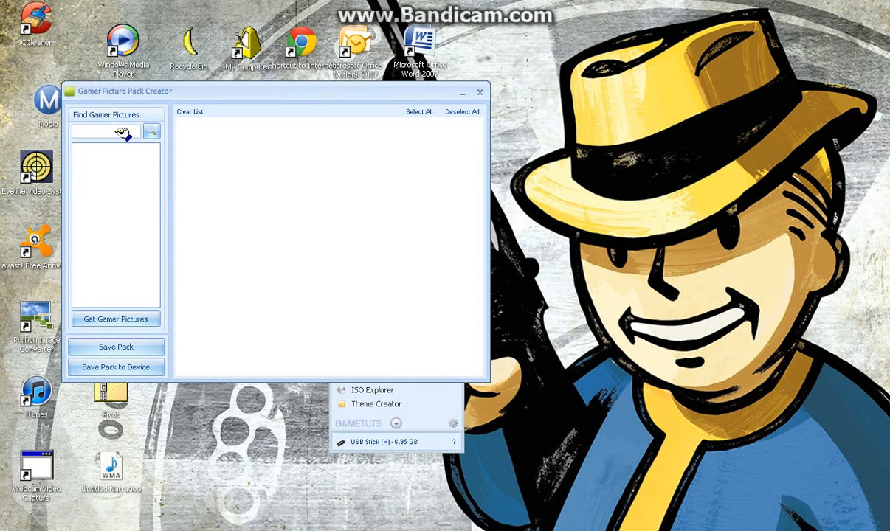
pyautogui.write('wo')
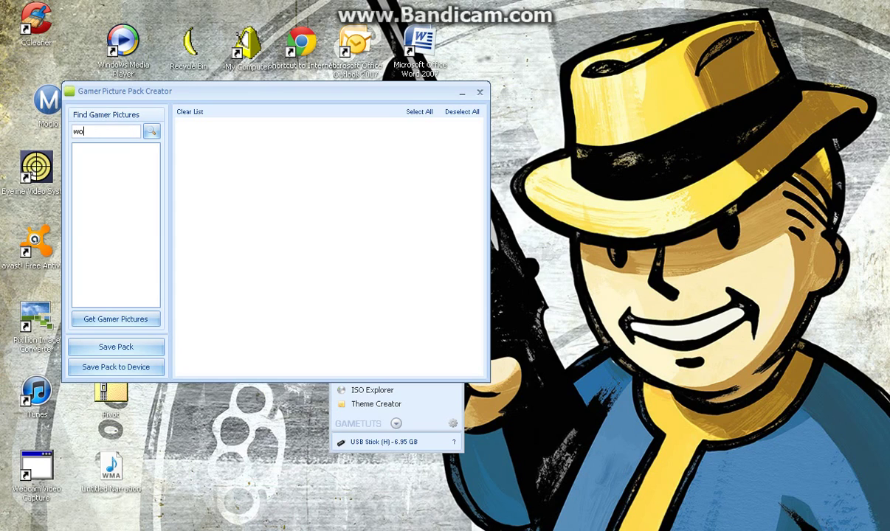
pyautogui.write('rms')
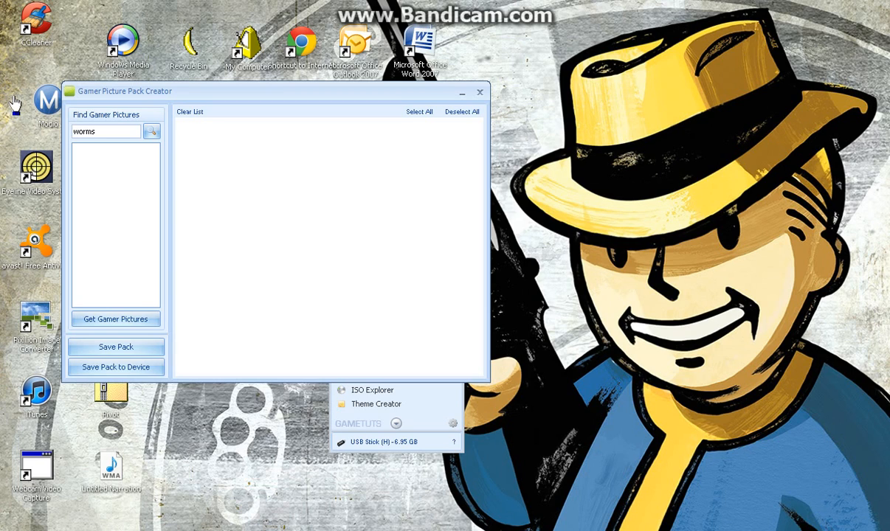
# Step: Search 'worms', pick Worms from the results, and load its gamer pictures
pyautogui.click(152, 131)
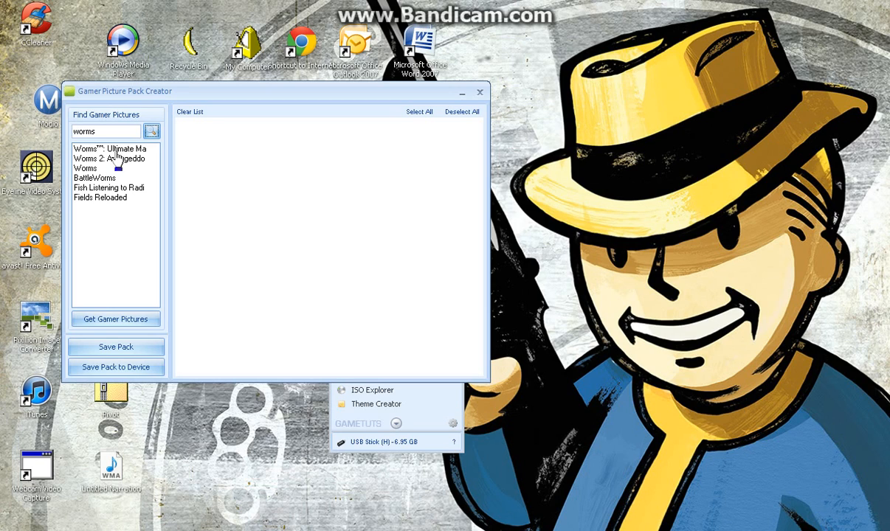
pyautogui.click(110, 149)
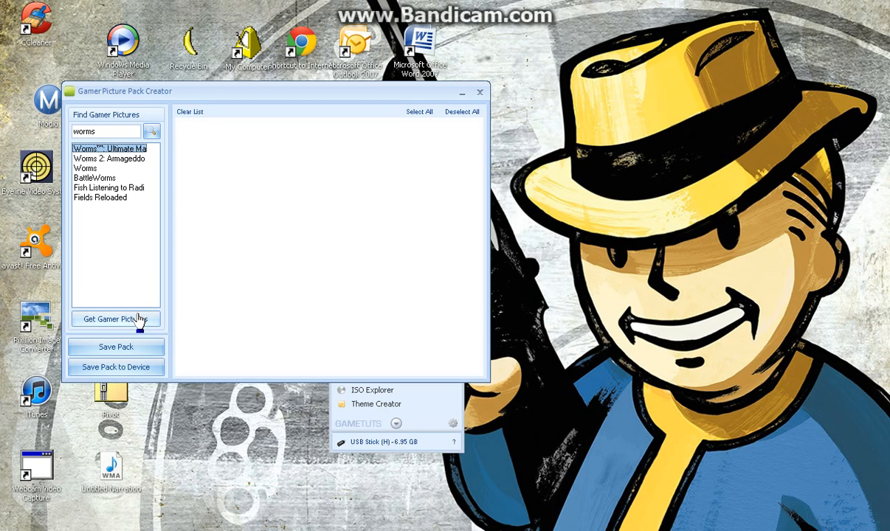
pyautogui.click(115, 319)
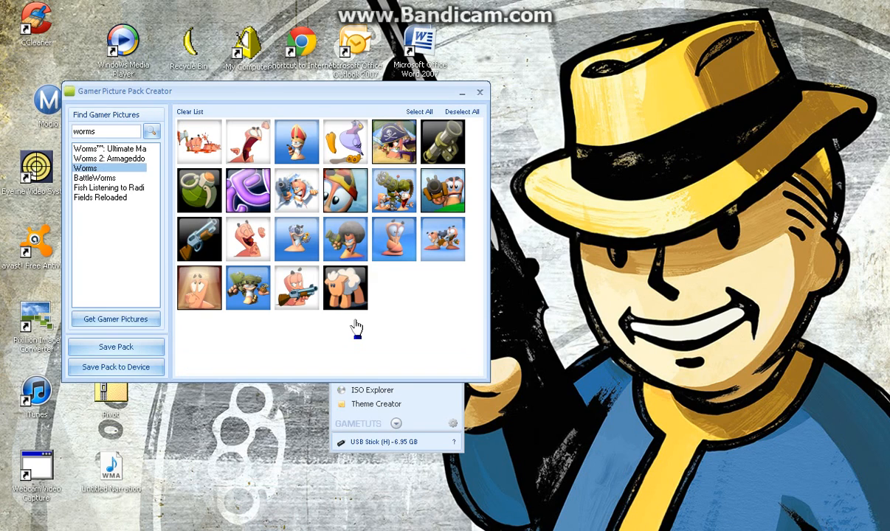
pyautogui.moveTo(353, 301)
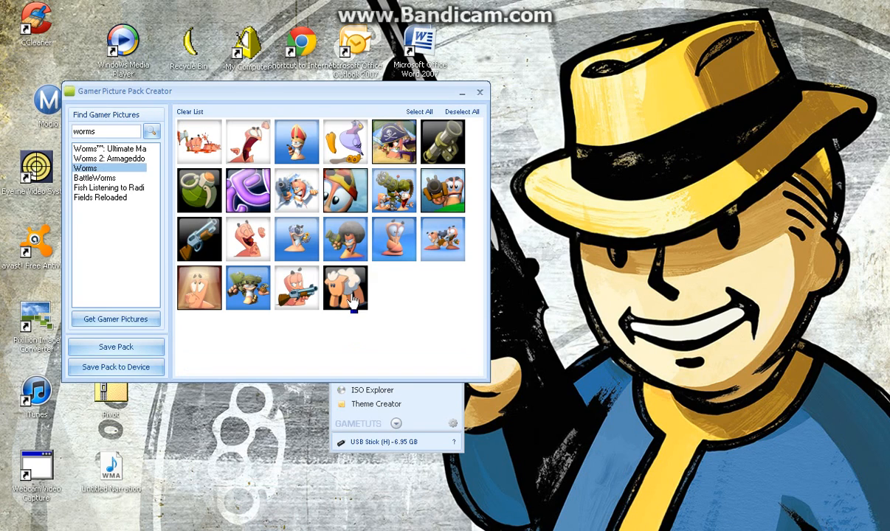
# Step: Tick the sheep picture and save the pack to the selected USB profile
pyautogui.click(345, 287)
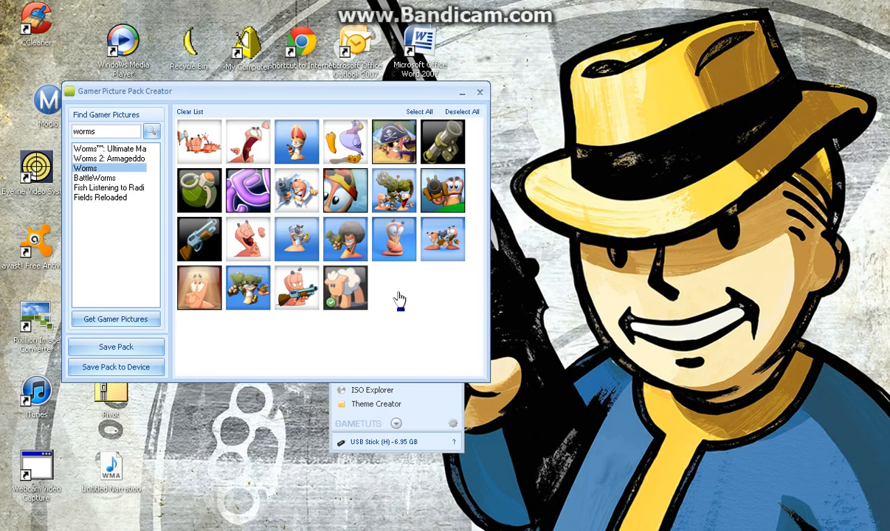
pyautogui.moveTo(288, 306)
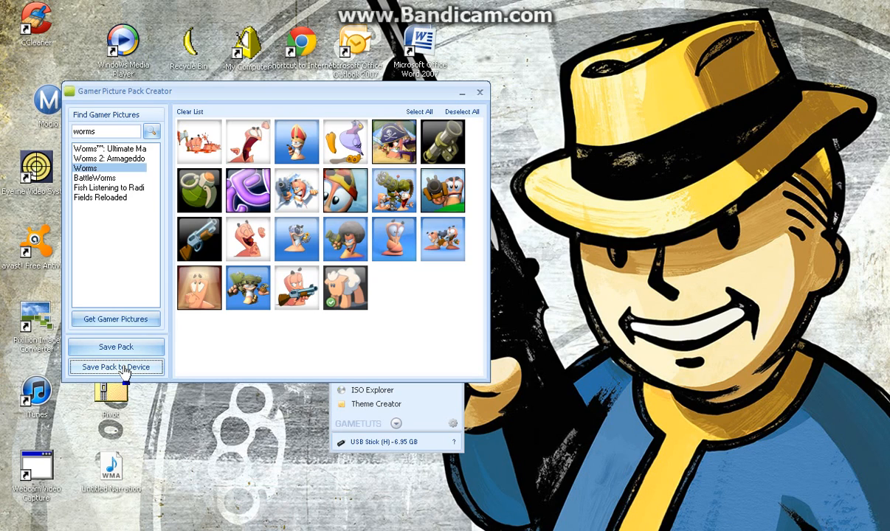
pyautogui.click(116, 366)
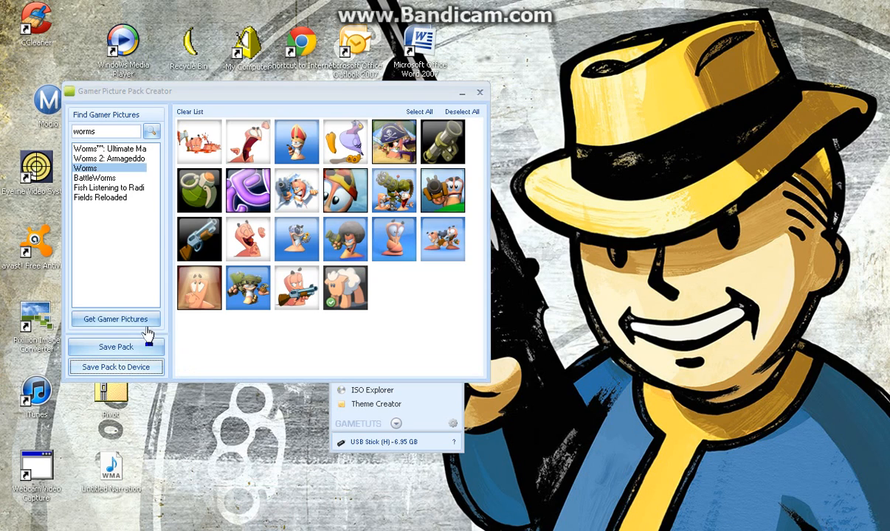
pyautogui.click(116, 367)
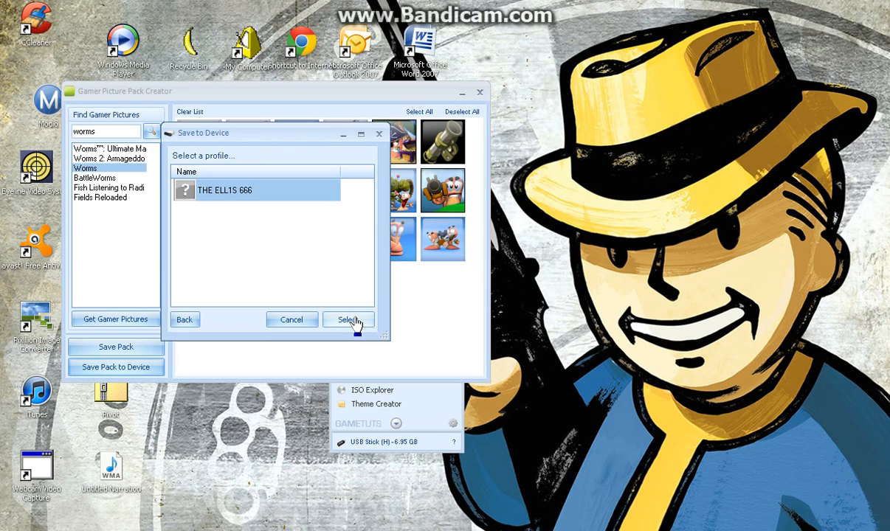
pyautogui.click(348, 319)
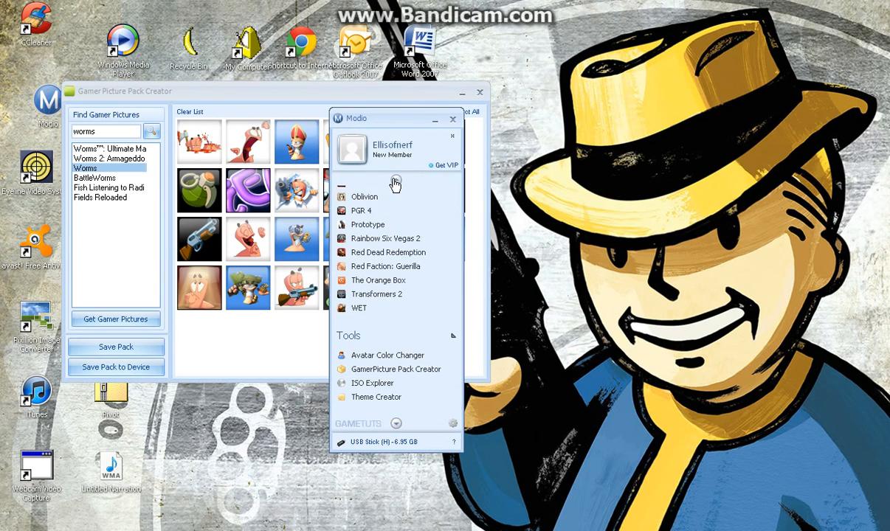
pyautogui.moveTo(373, 383)
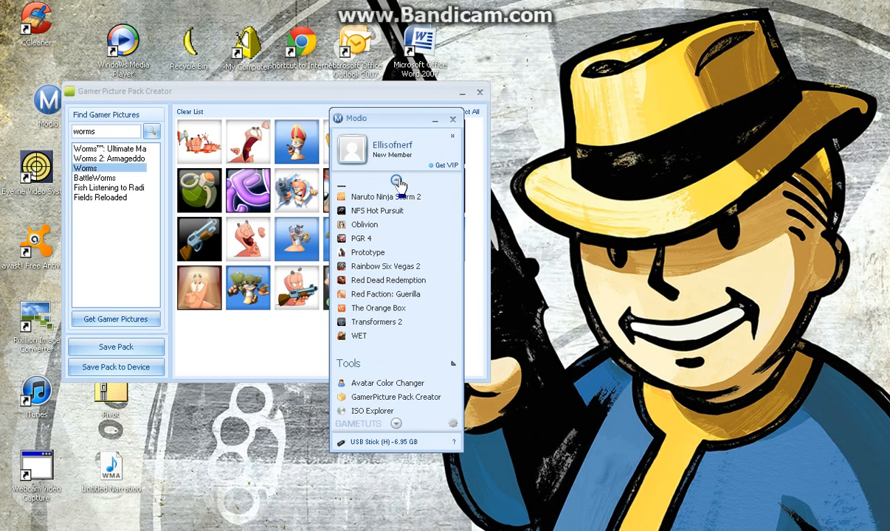
# Step: Reveal the device options at the top of the panel and choose Explore a device
pyautogui.scroll(3)
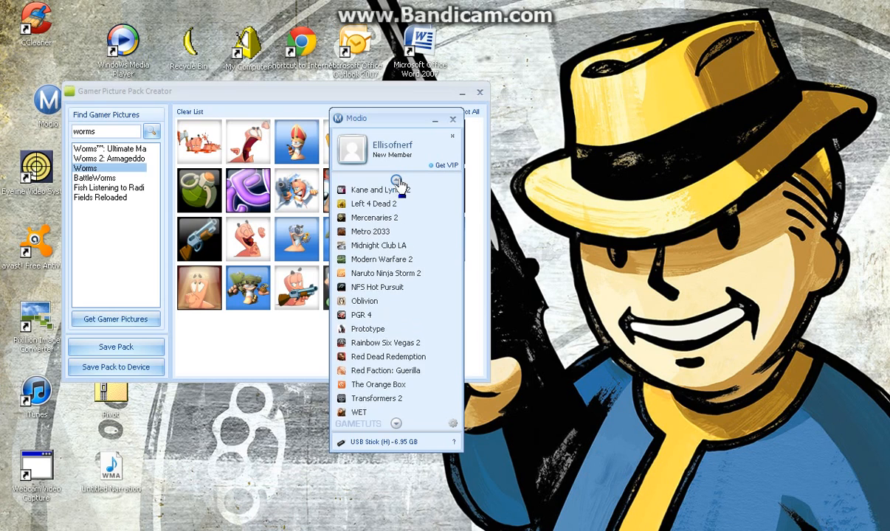
pyautogui.scroll(3)
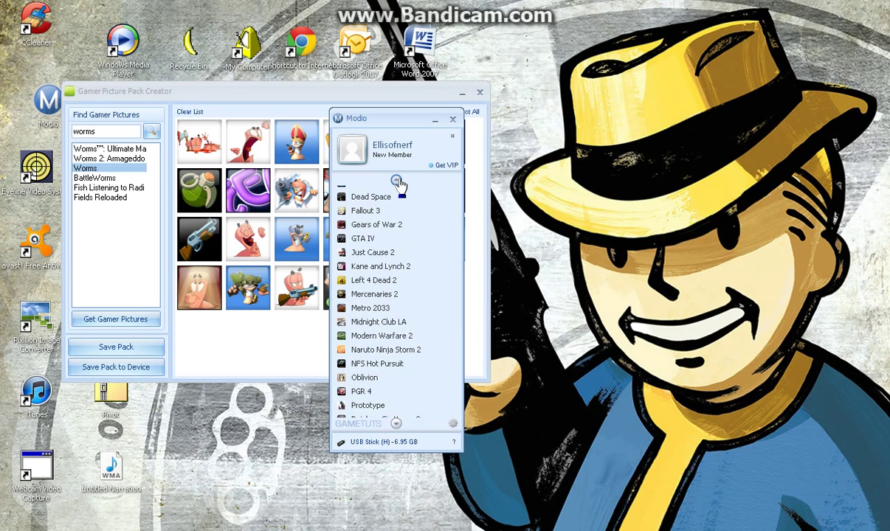
pyautogui.scroll(3)
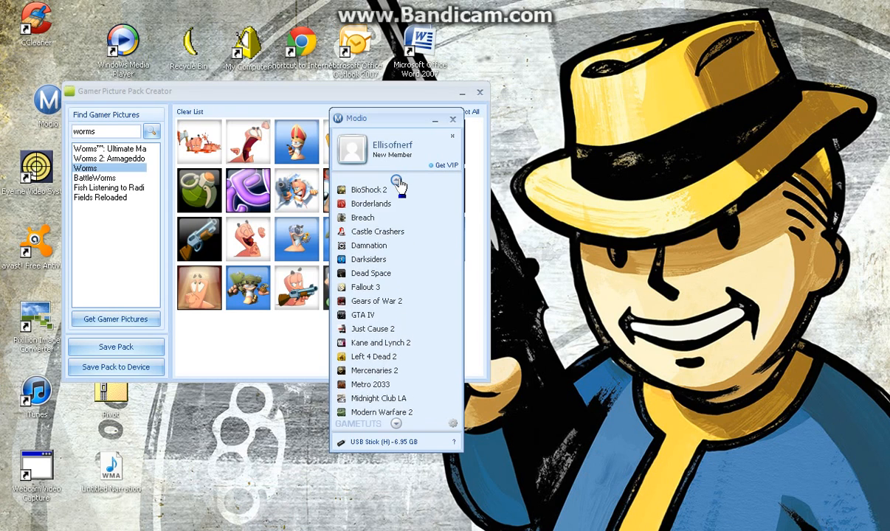
pyautogui.scroll(3)
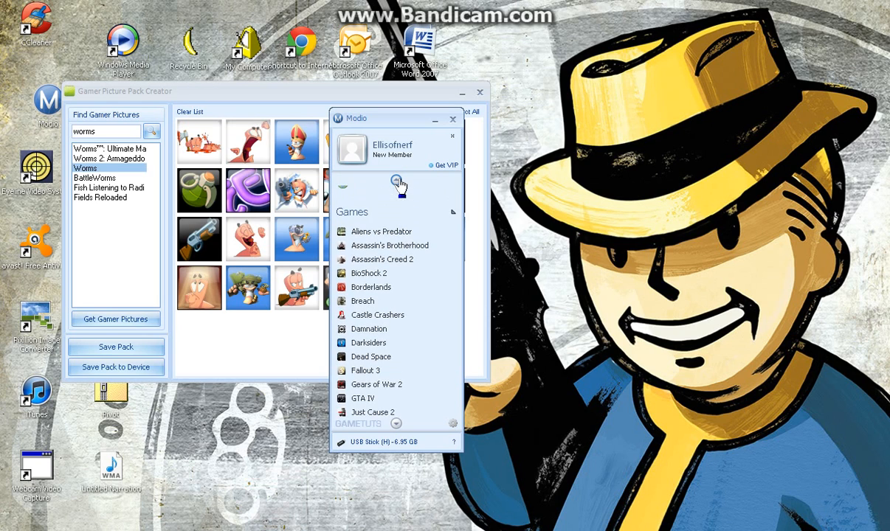
pyautogui.click(399, 185)
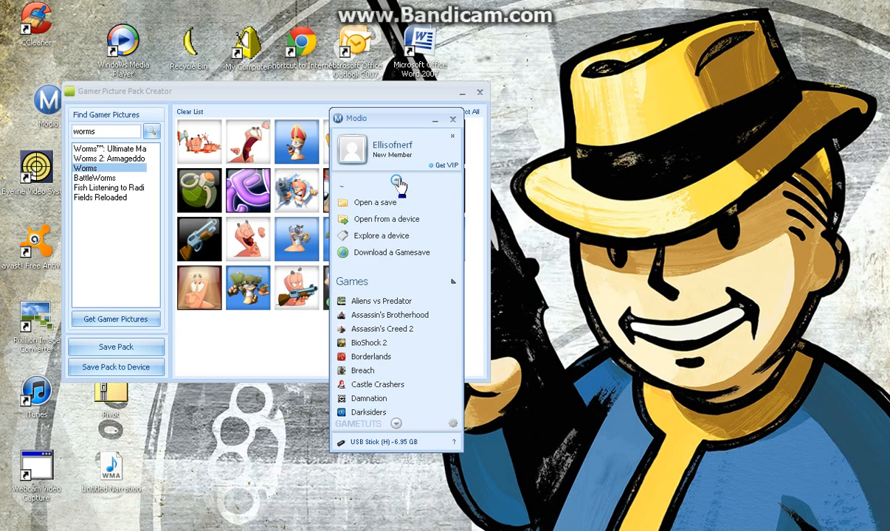
pyautogui.moveTo(382, 235)
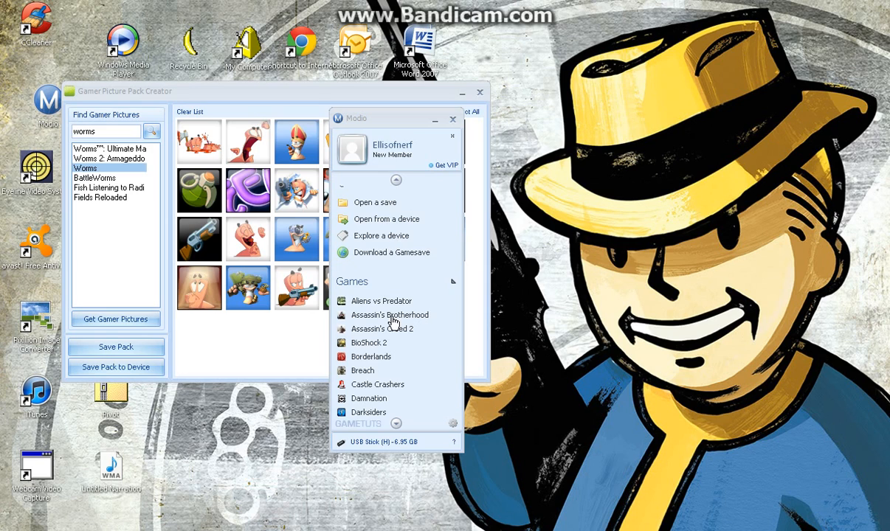
pyautogui.click(382, 236)
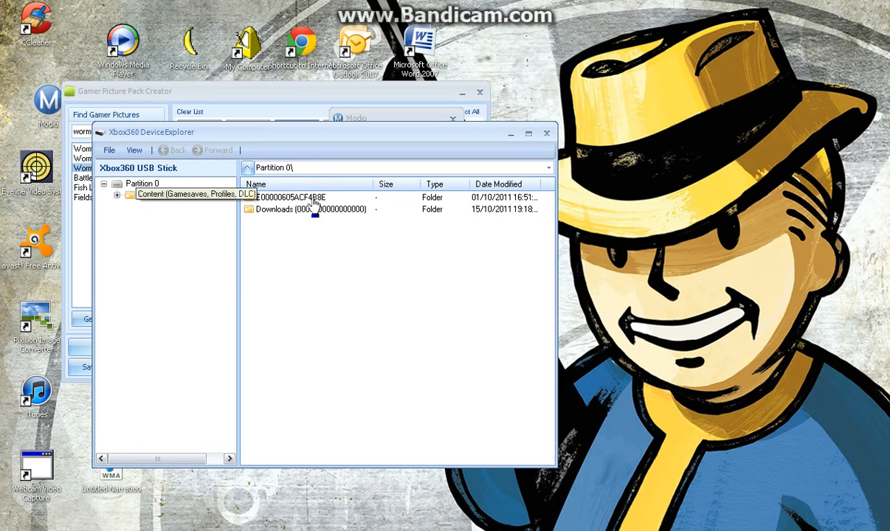
# Step: Open the profile's Content, Profile Storage and Gamer Pictures folders
pyautogui.doubleClick(195, 194)
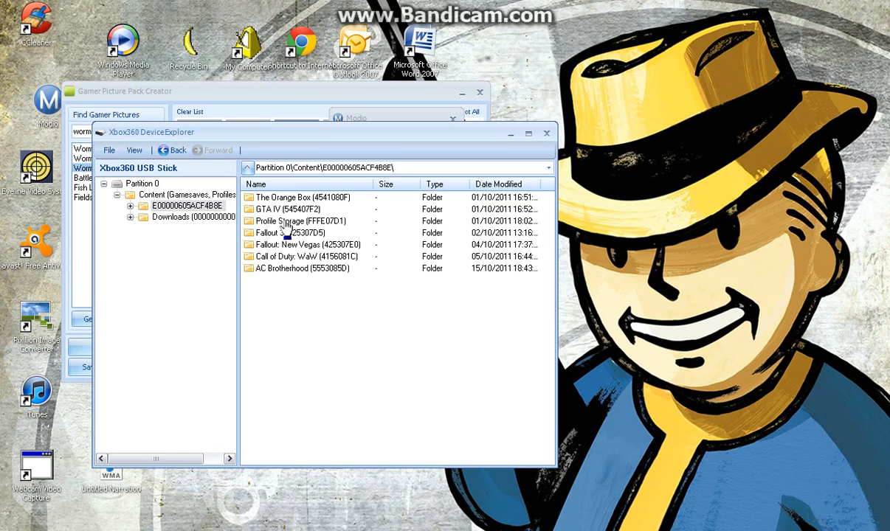
pyautogui.doubleClick(299, 221)
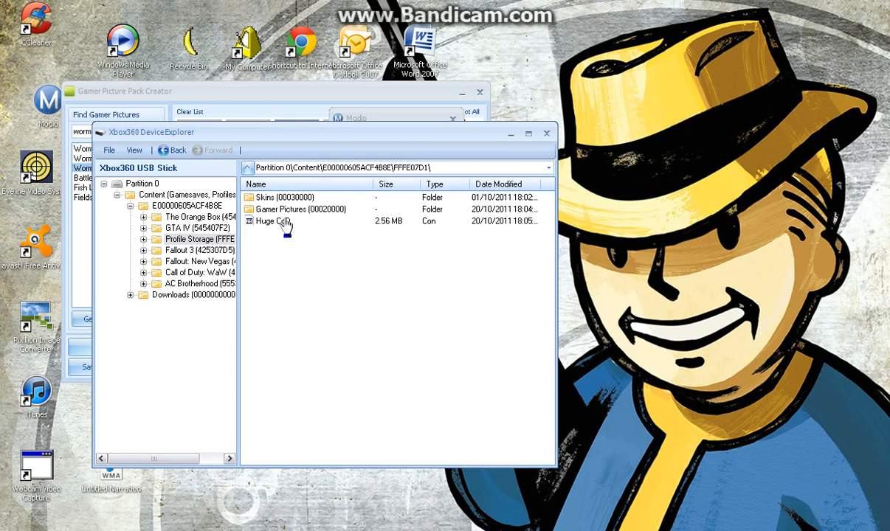
pyautogui.click(299, 208)
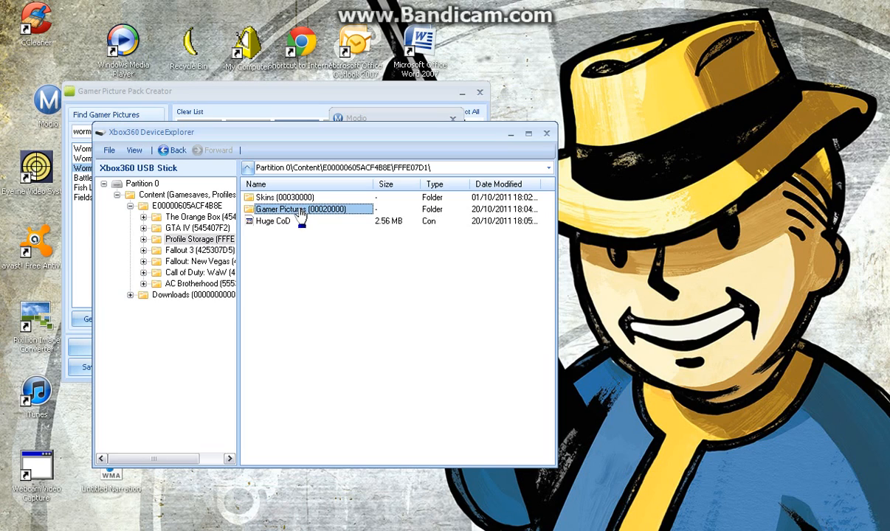
pyautogui.moveTo(302, 214)
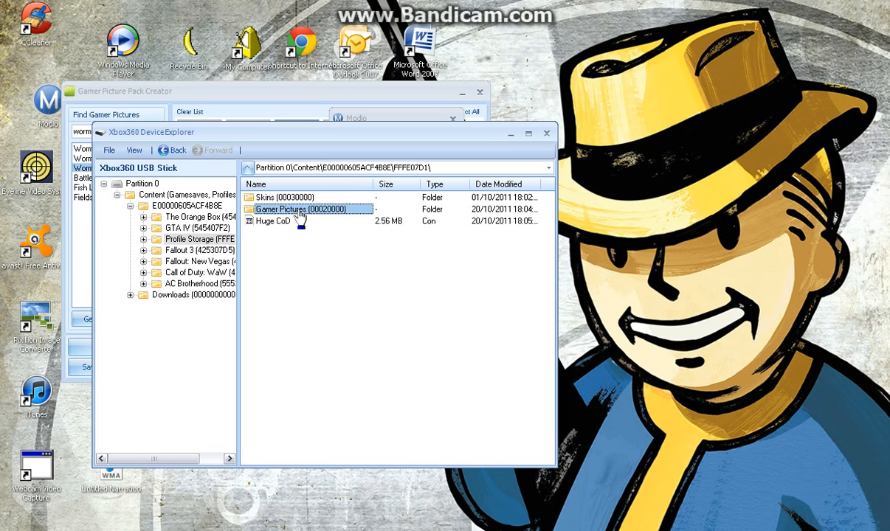
pyautogui.doubleClick(287, 209)
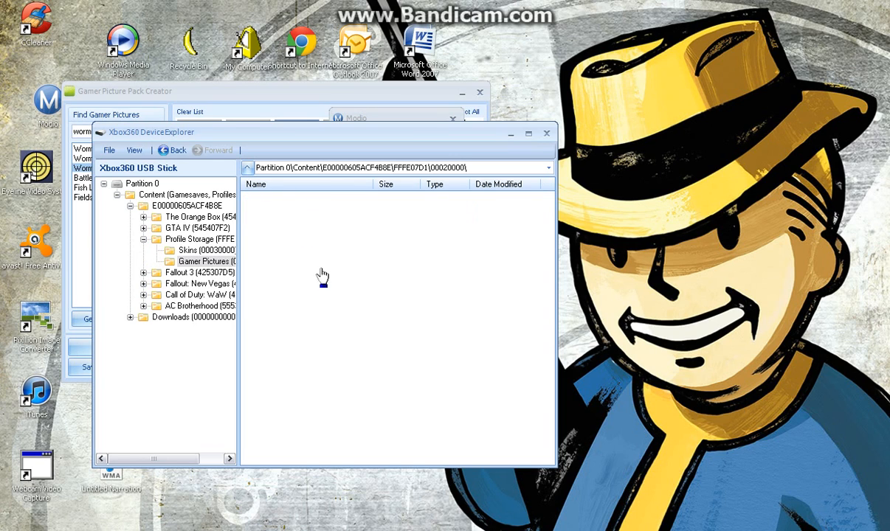
# Step: Look inside Skins, return to Profile Storage, and bring up Huge CoD's options
pyautogui.click(207, 250)
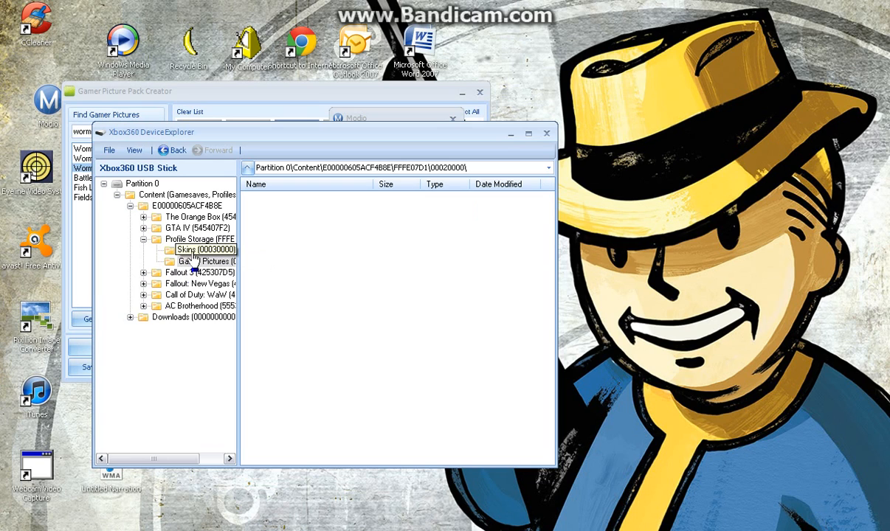
pyautogui.click(195, 249)
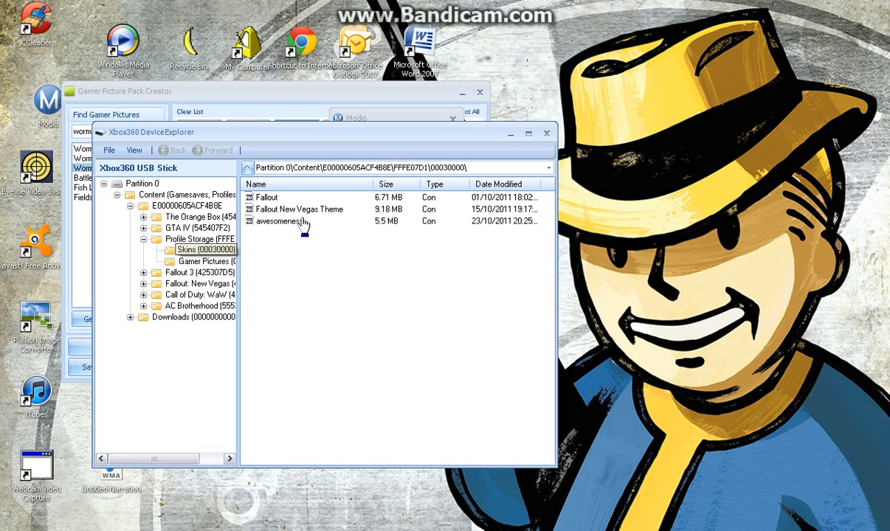
pyautogui.click(207, 239)
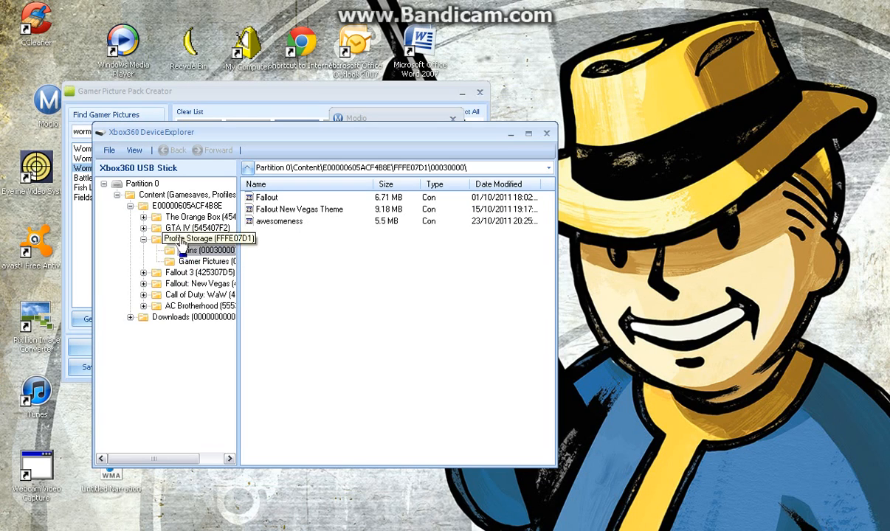
pyautogui.click(199, 238)
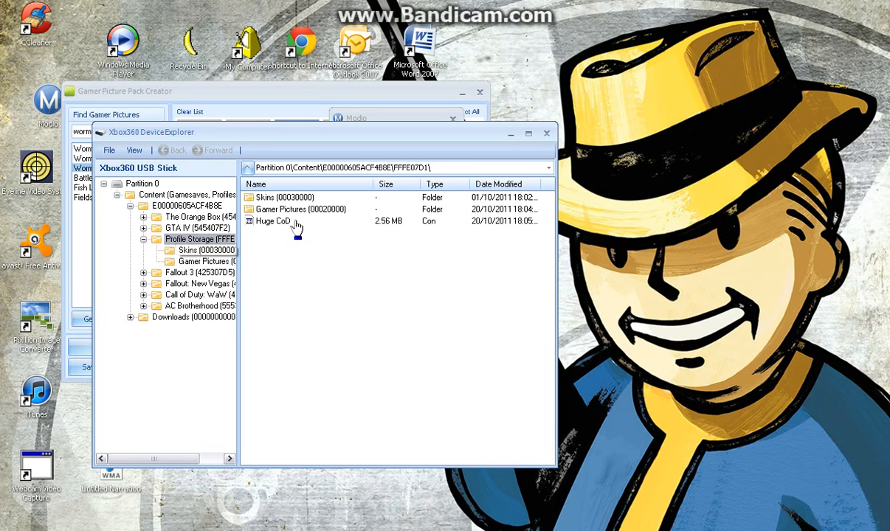
pyautogui.rightClick(273, 221)
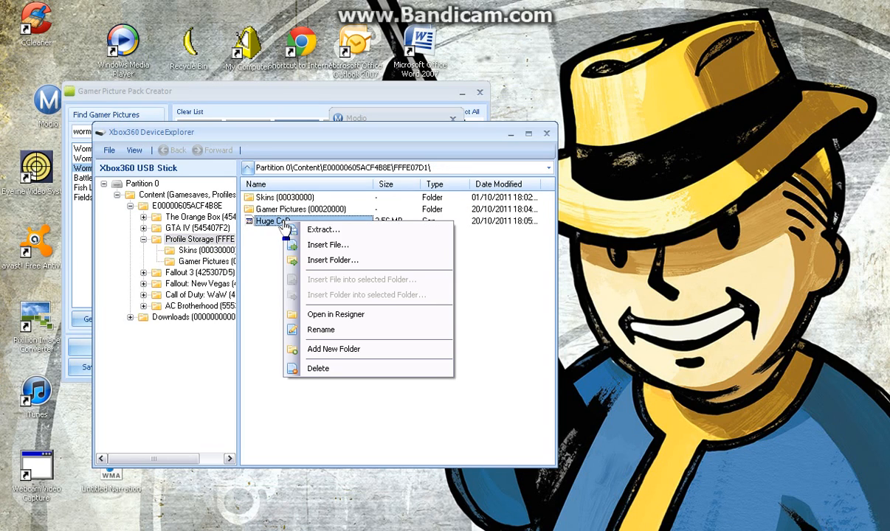
pyautogui.moveTo(360, 314)
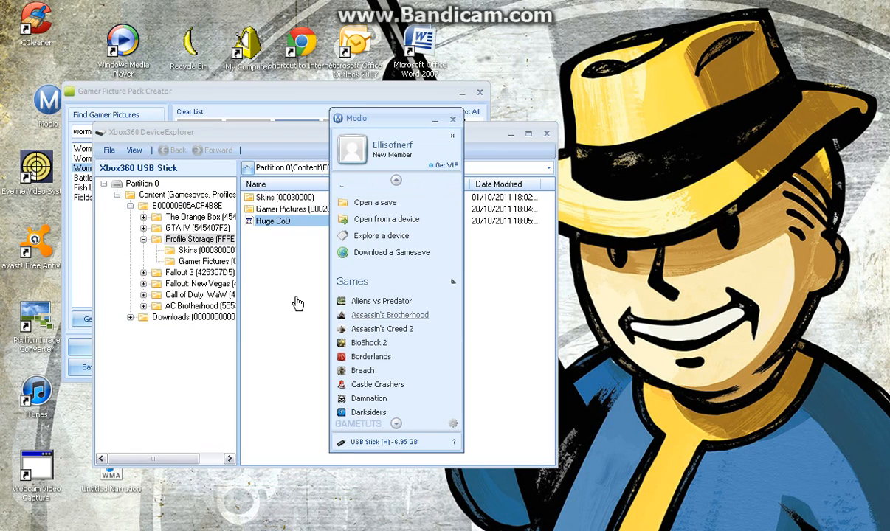
pyautogui.moveTo(297, 304)
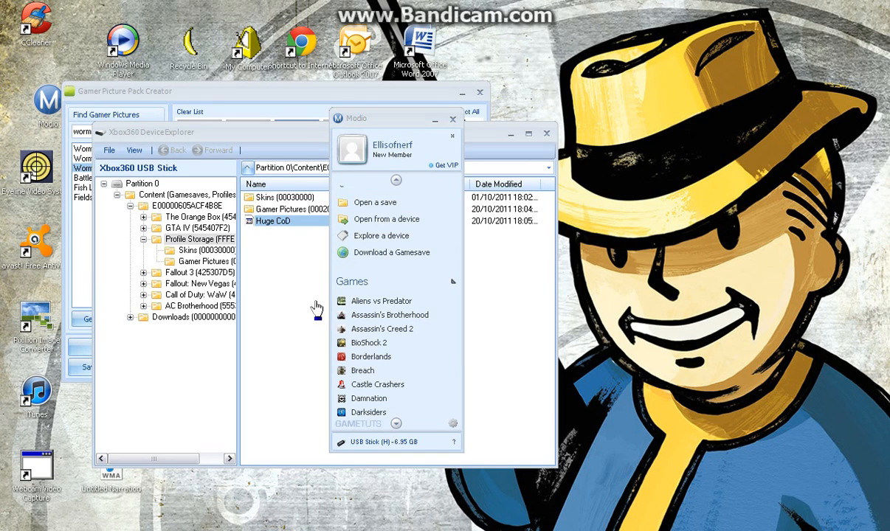
# Step: Open the Huge CoD pack, show its File Contents, and scroll through the png list
pyautogui.doubleClick(273, 221)
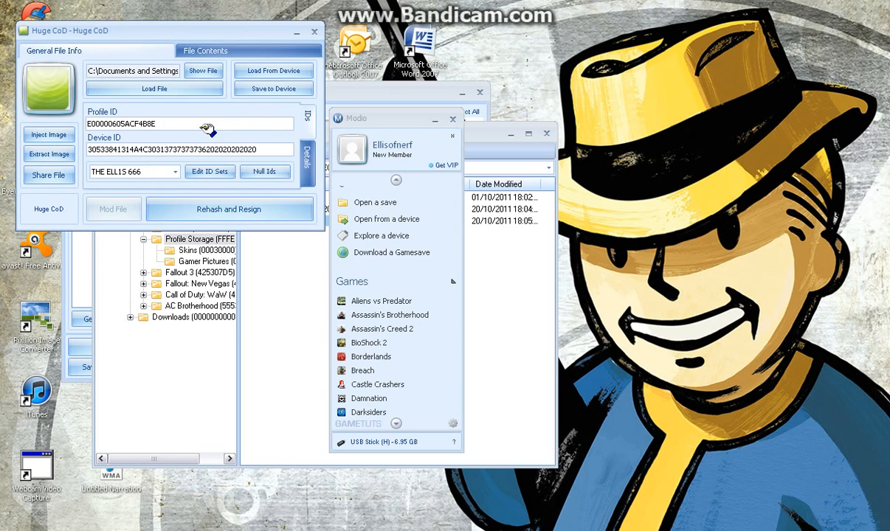
pyautogui.click(205, 50)
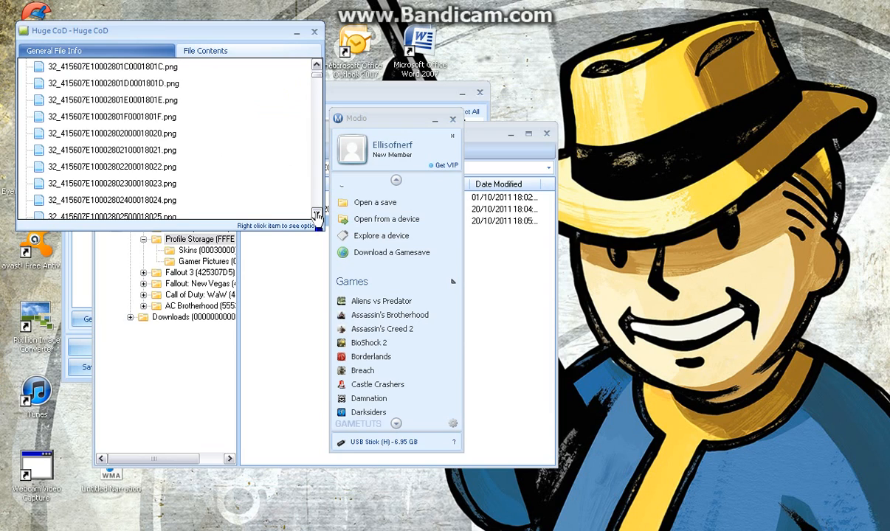
pyautogui.scroll(-3)
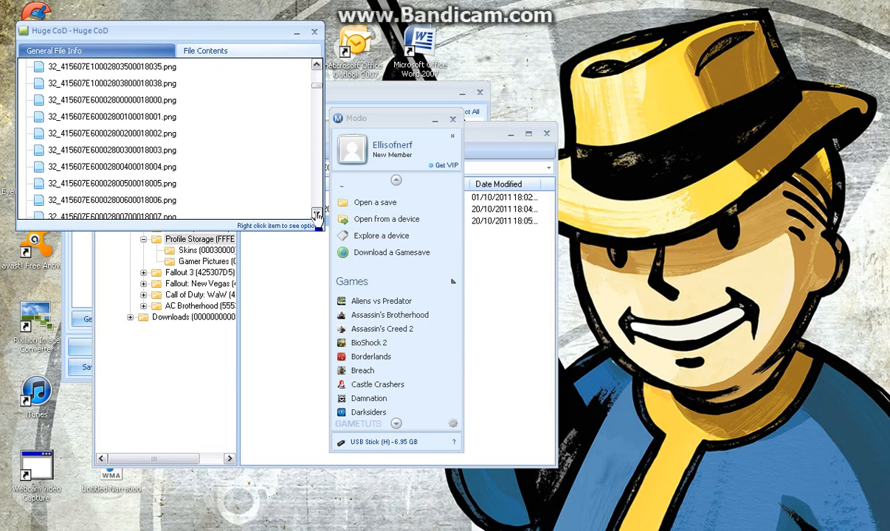
pyautogui.scroll(-3)
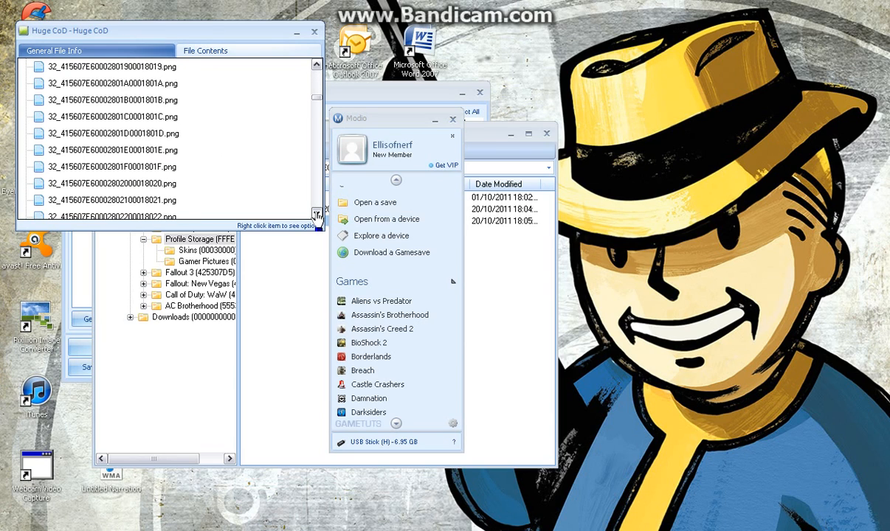
pyautogui.scroll(-3)
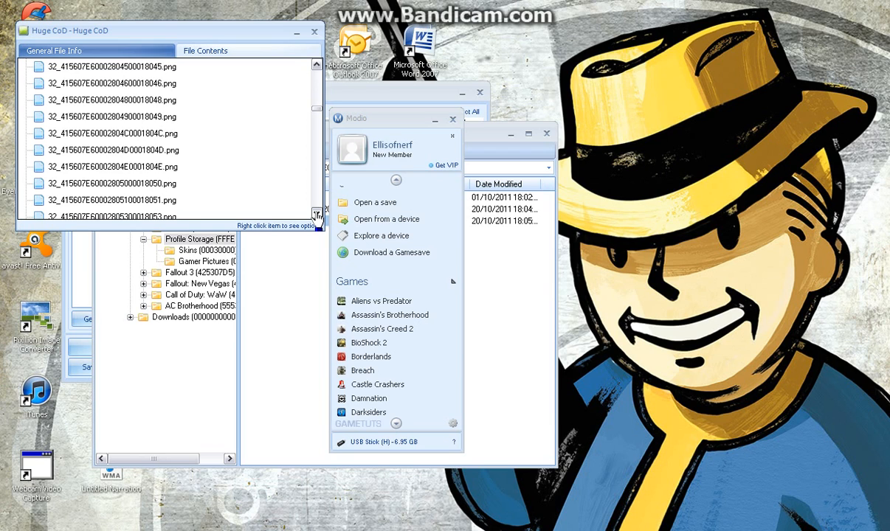
pyautogui.scroll(-3)
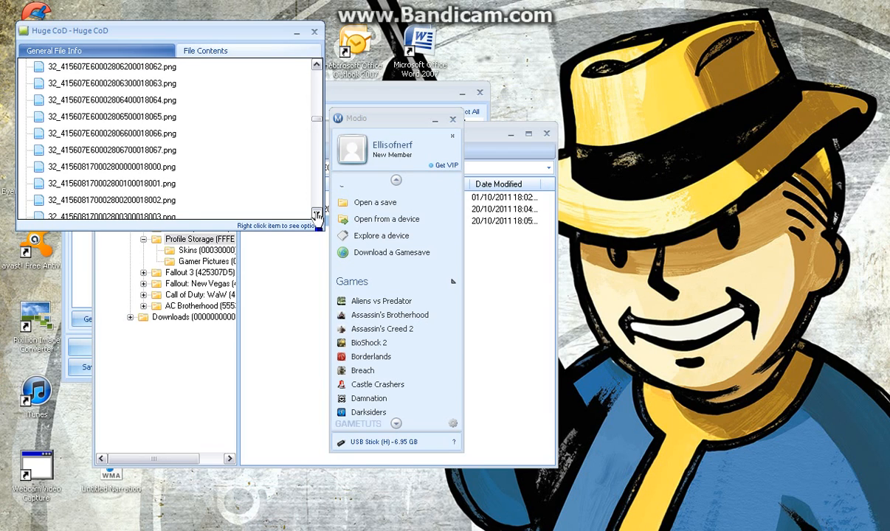
pyautogui.scroll(-3)
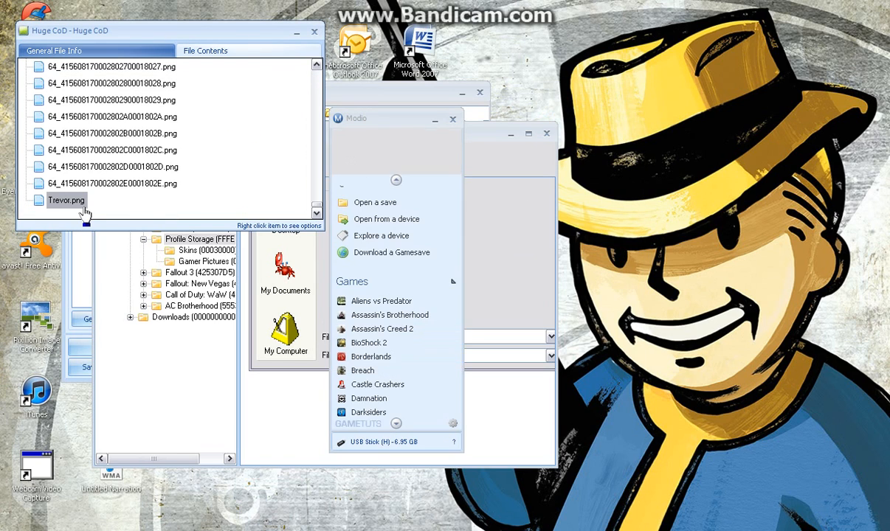
# Step: From General File Info, rehash and resign Huge CoD, then close its editor
pyautogui.rightClick(66, 200)
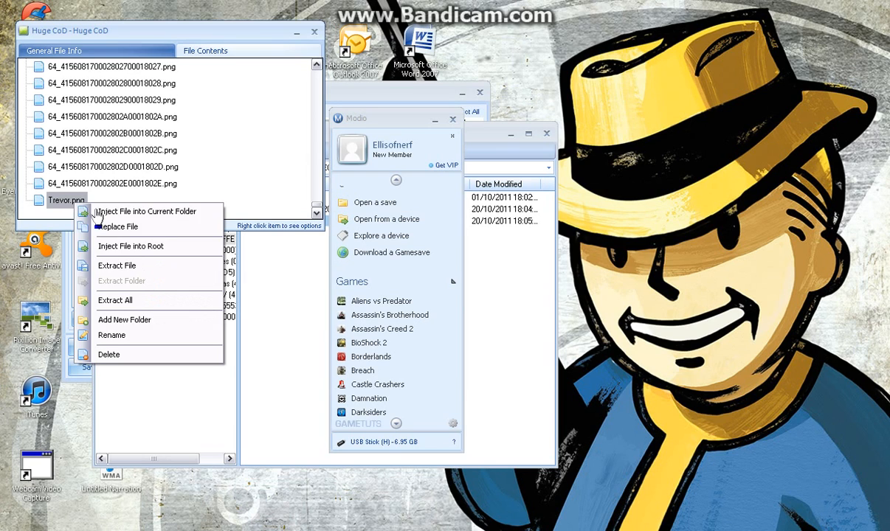
pyautogui.moveTo(162, 340)
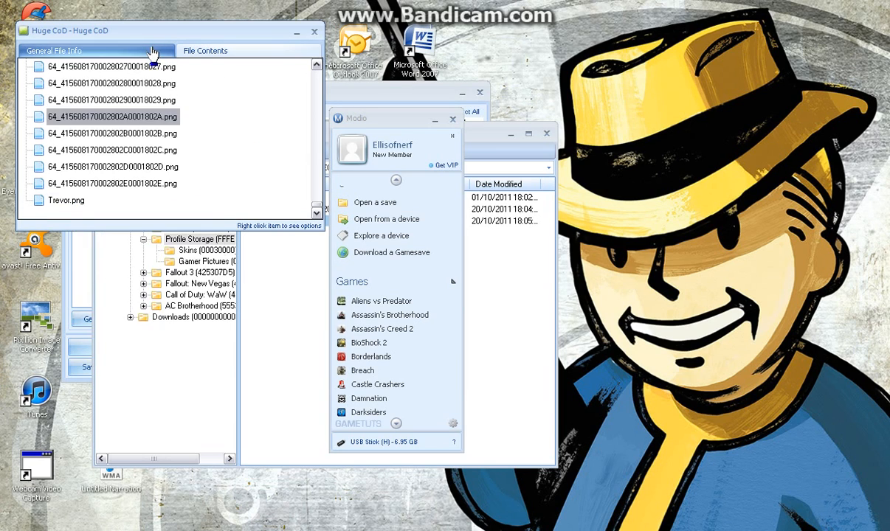
pyautogui.click(205, 50)
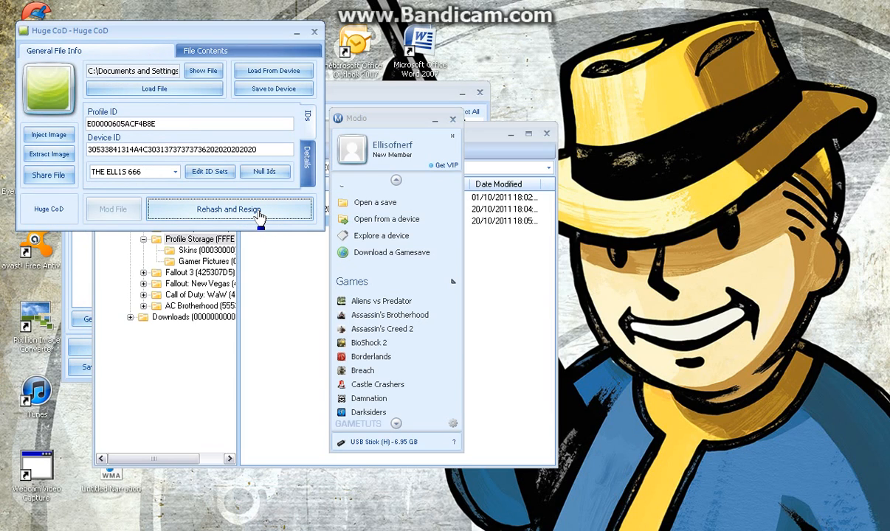
pyautogui.click(229, 209)
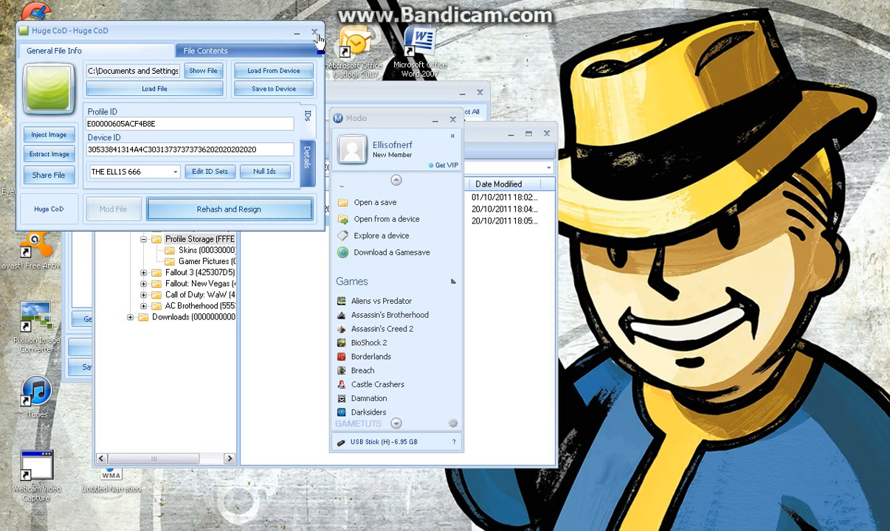
pyautogui.click(315, 32)
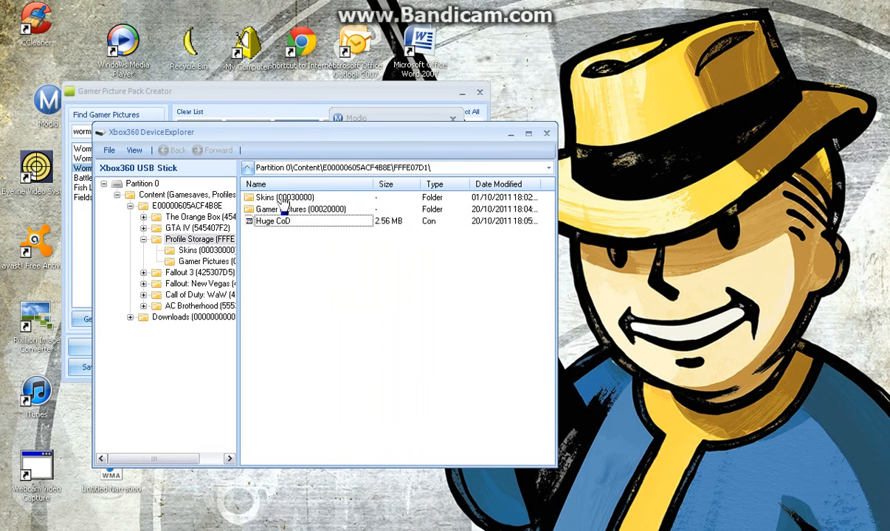
# Step: Browse Content, Downloads and a game's Skins folder, opening its skin file in the resigner
pyautogui.doubleClick(288, 197)
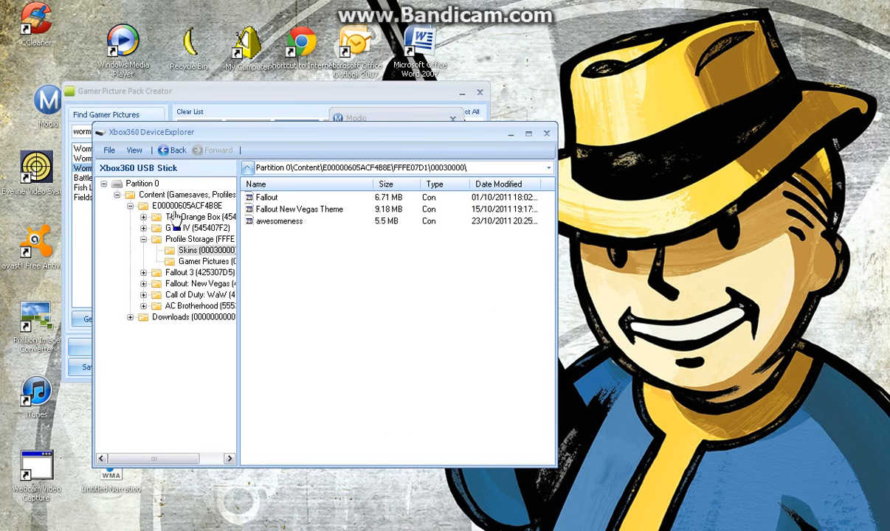
pyautogui.click(188, 206)
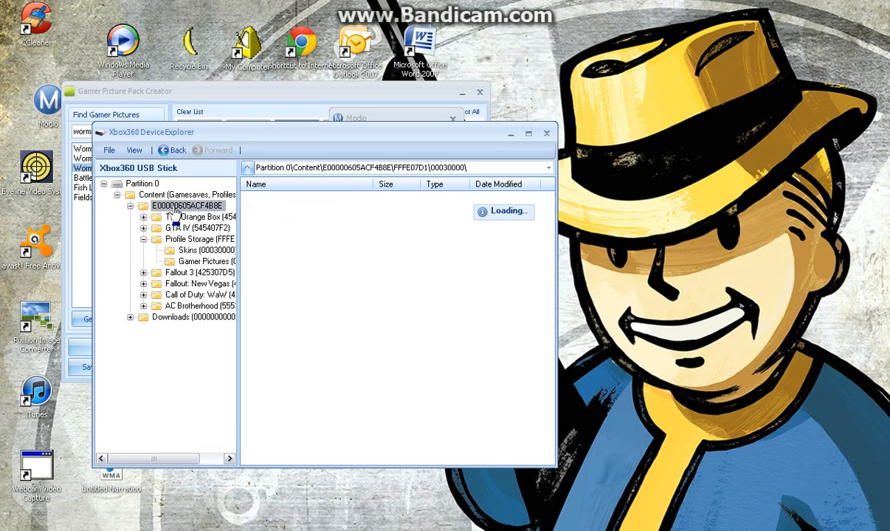
pyautogui.click(188, 205)
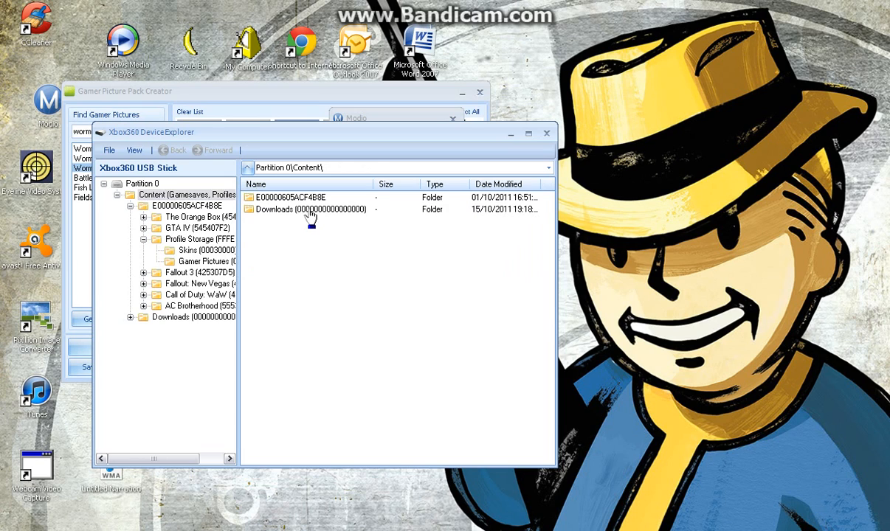
pyautogui.doubleClick(289, 209)
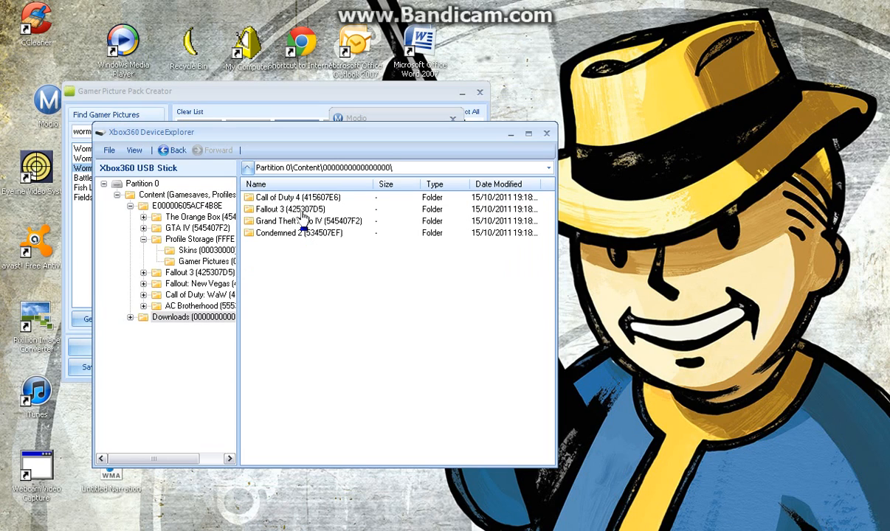
pyautogui.doubleClick(288, 209)
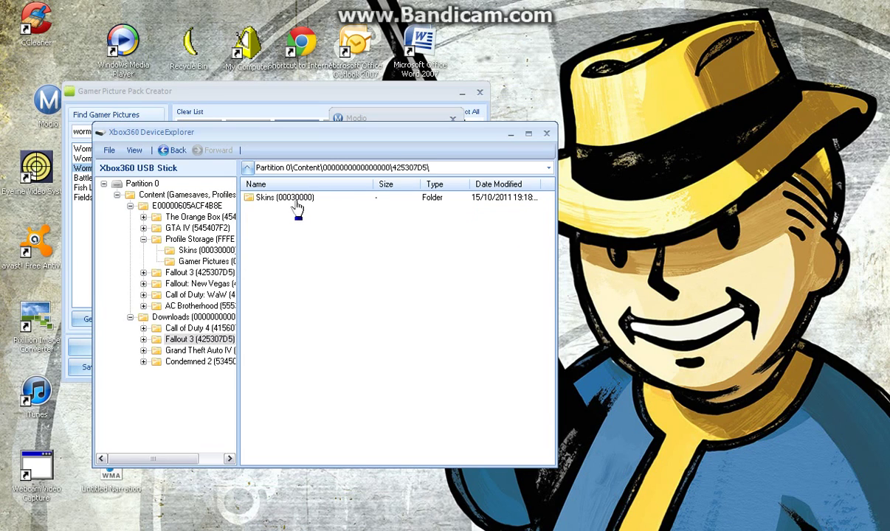
pyautogui.doubleClick(279, 197)
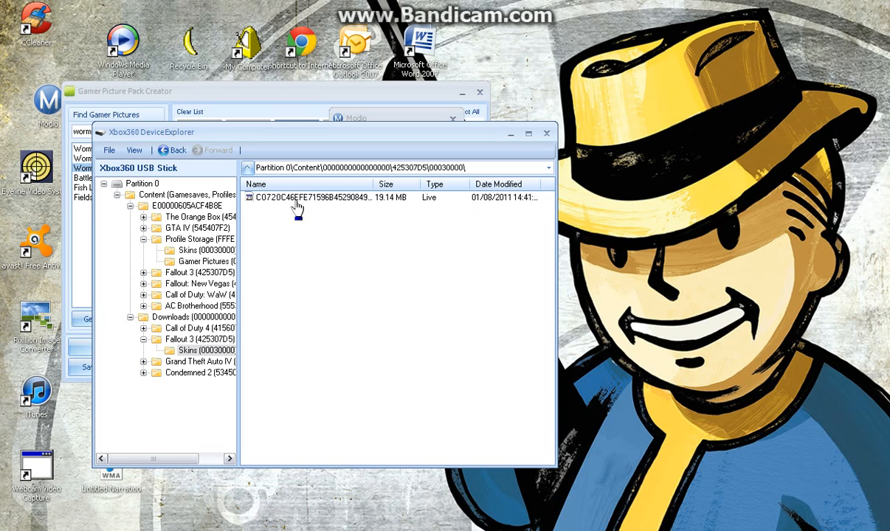
pyautogui.rightClick(313, 197)
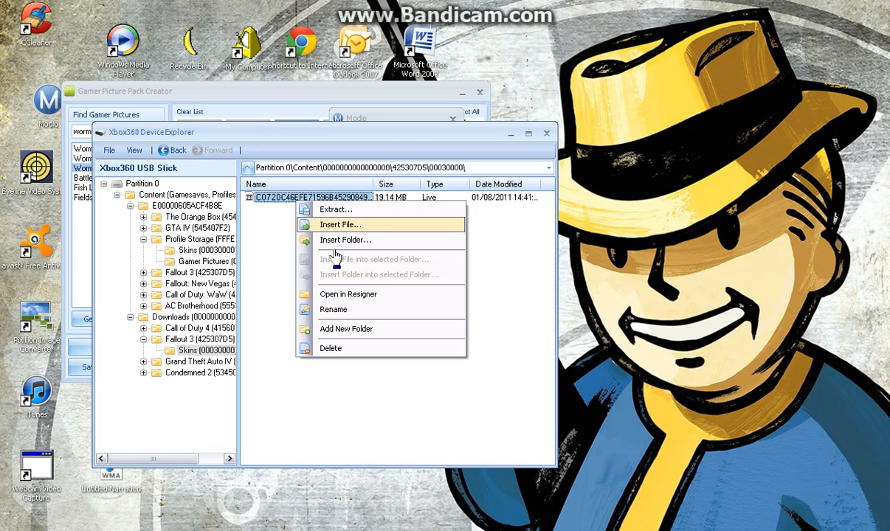
pyautogui.moveTo(353, 302)
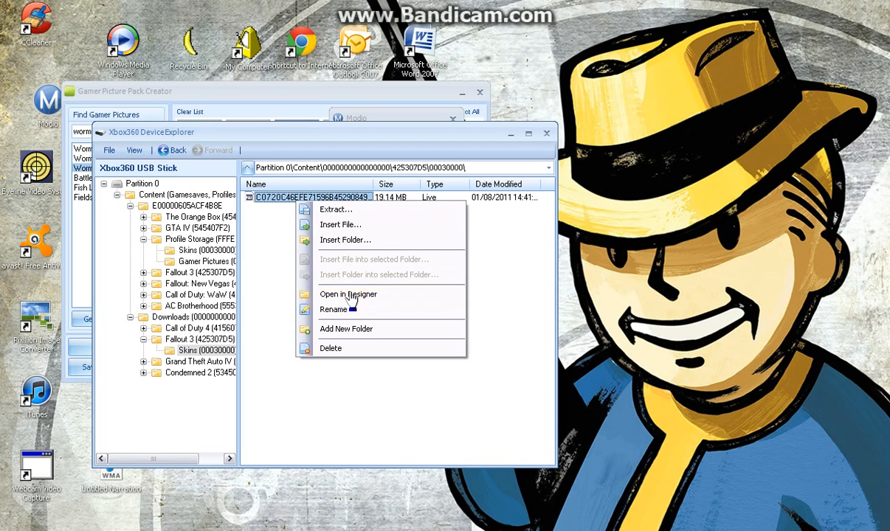
pyautogui.click(336, 209)
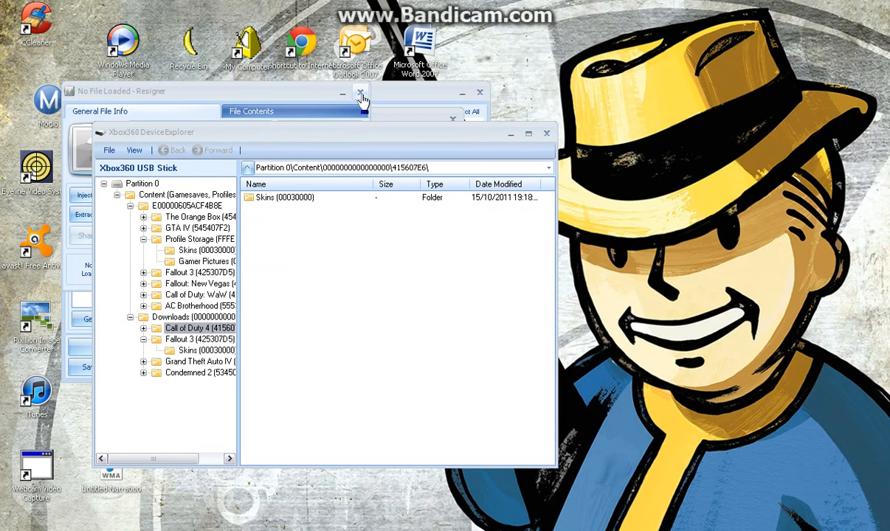
# Step: Close the empty resigner and navigate the tree to GTA IV's Game Saves folder
pyautogui.click(362, 92)
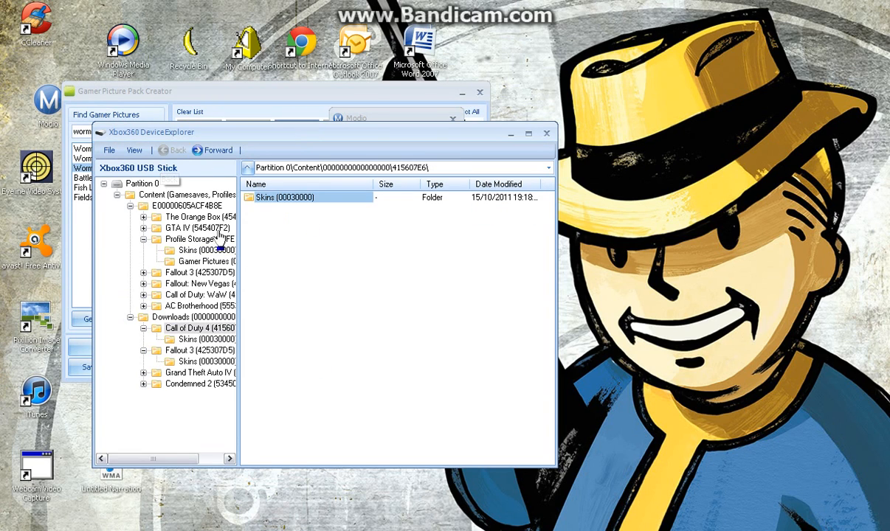
pyautogui.click(207, 361)
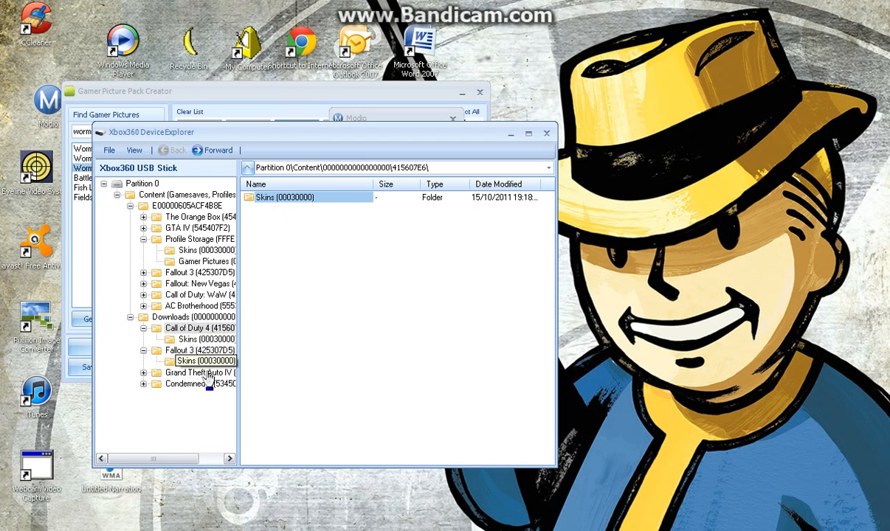
pyautogui.click(193, 326)
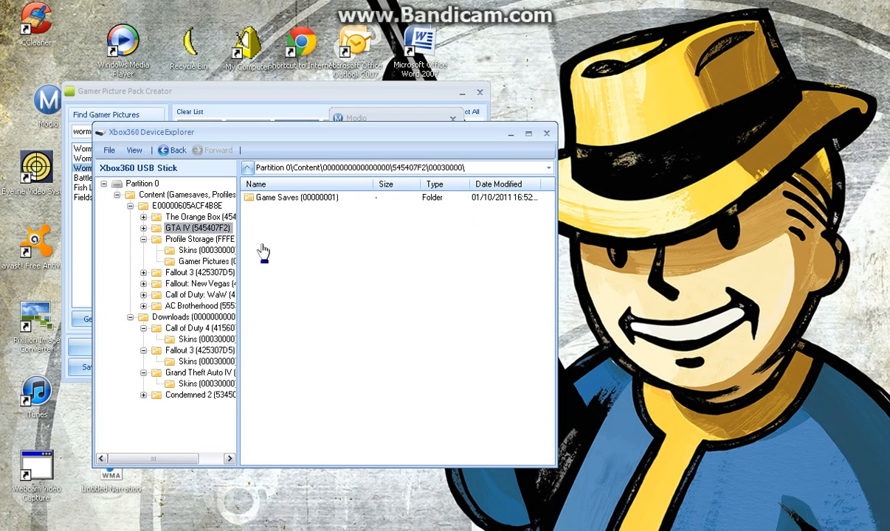
pyautogui.click(295, 197)
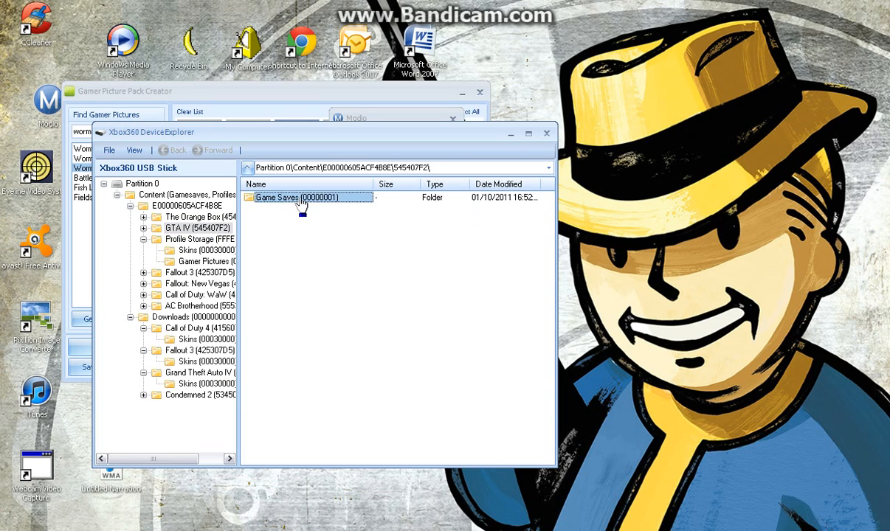
pyautogui.doubleClick(299, 197)
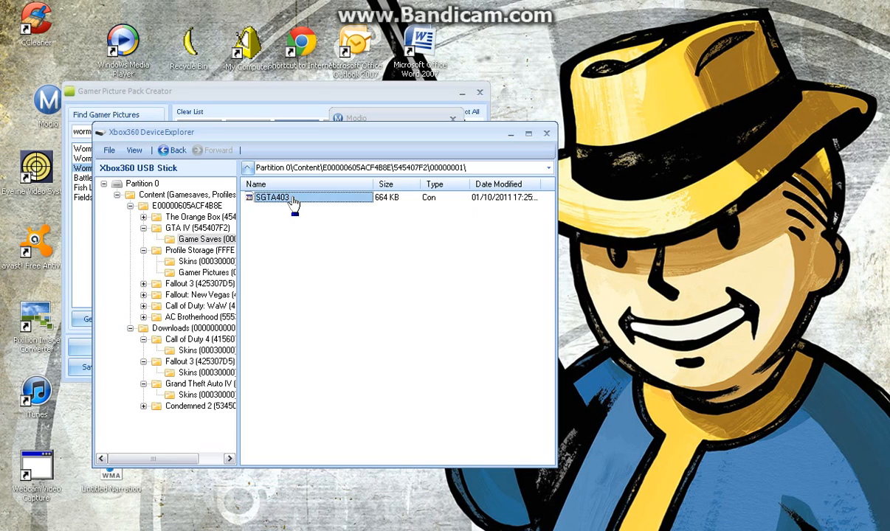